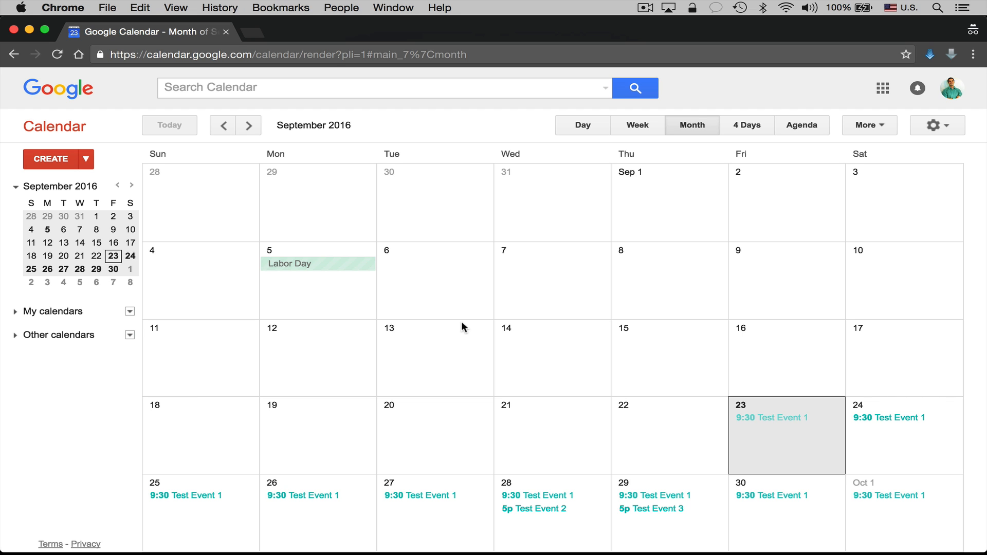
Bring up the edit page for the daily-repeating Test Event 1 on Sep 23
{"action": "left_click", "coordinate": [770, 418]}
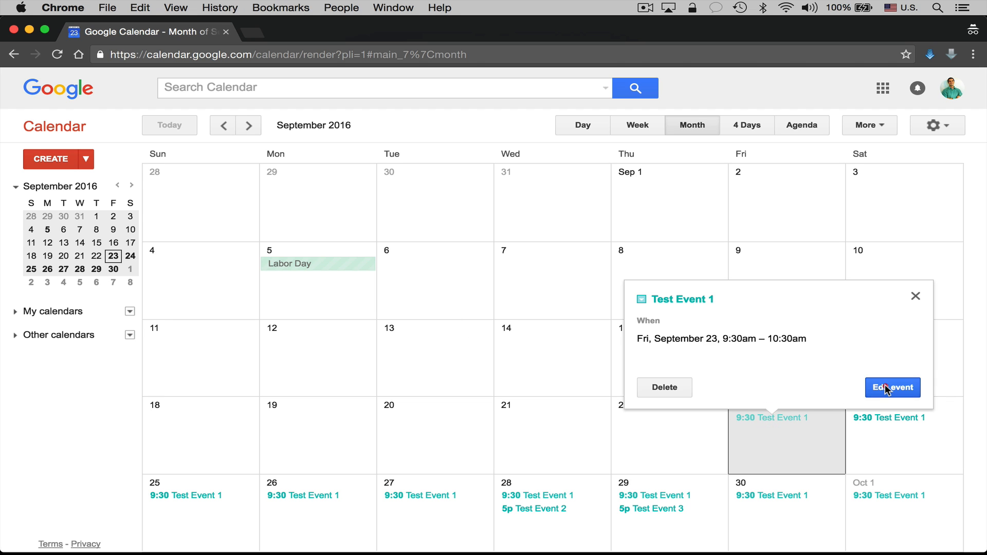
{"action": "left_click", "coordinate": [893, 387]}
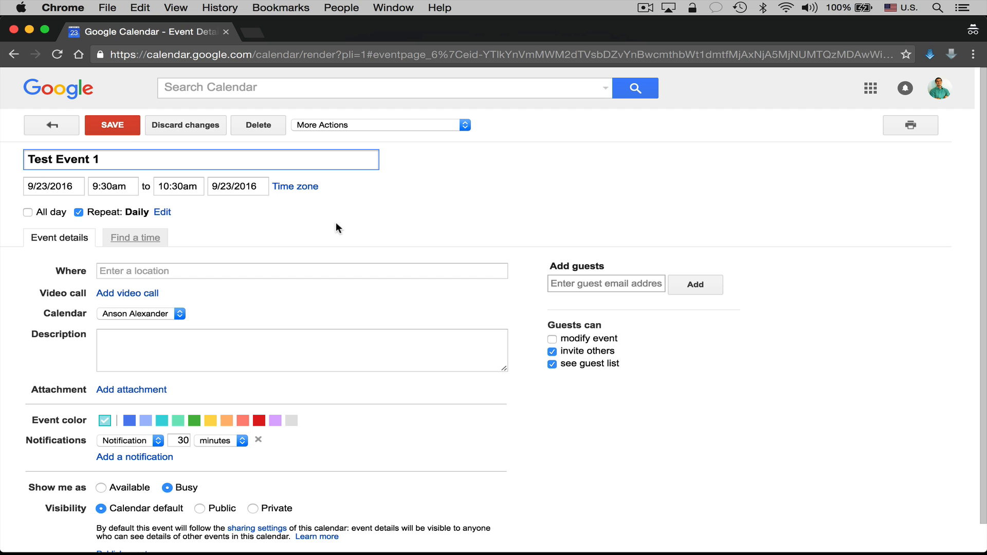
Delete Test Event 1, choosing All events in the series
{"action": "left_click", "coordinate": [257, 124]}
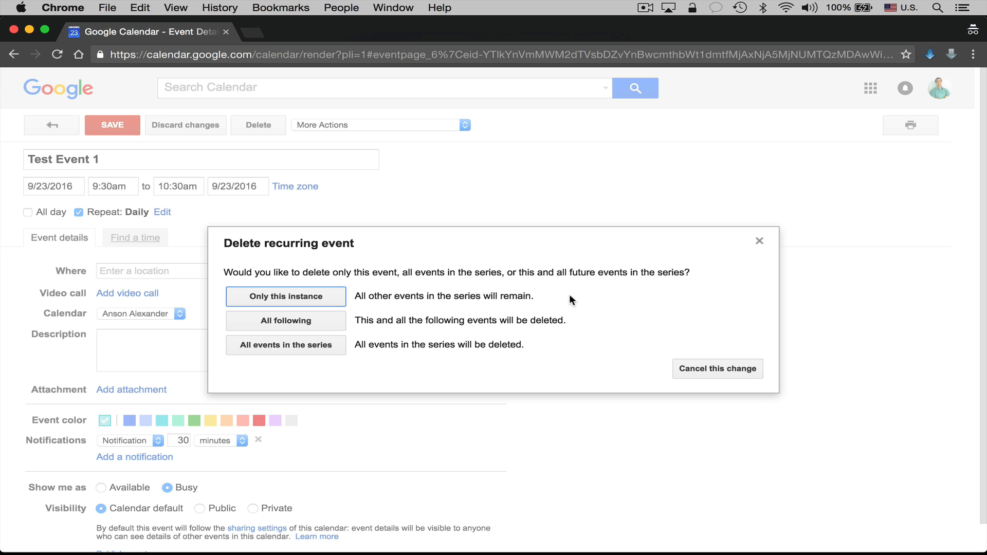
{"action": "left_click", "coordinate": [285, 296]}
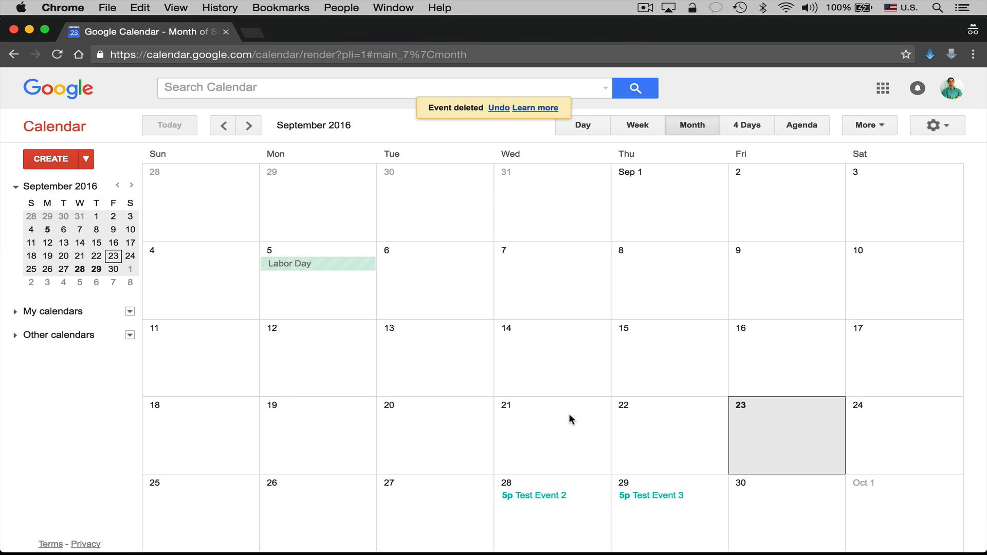
{"action": "mouse_move", "coordinate": [563, 444]}
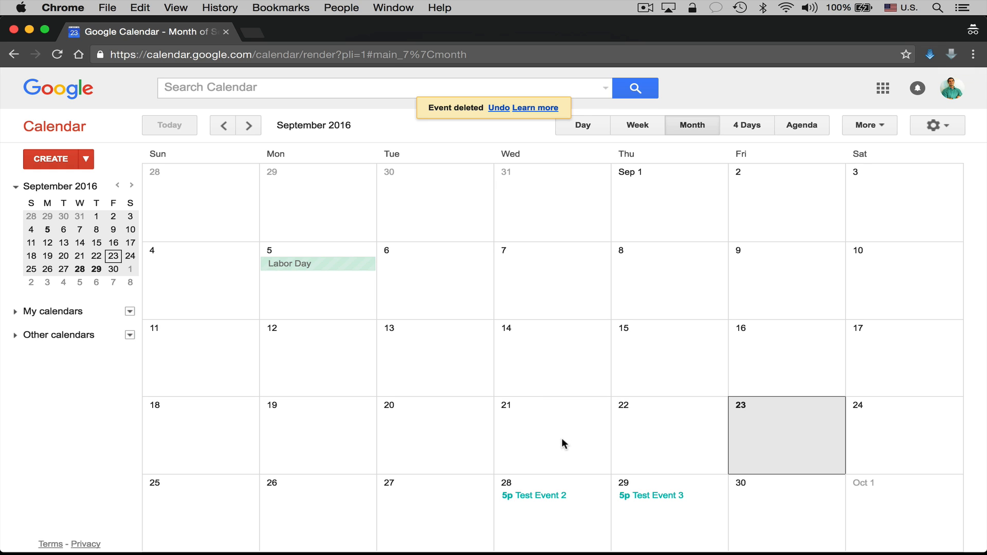
{"action": "mouse_move", "coordinate": [672, 273]}
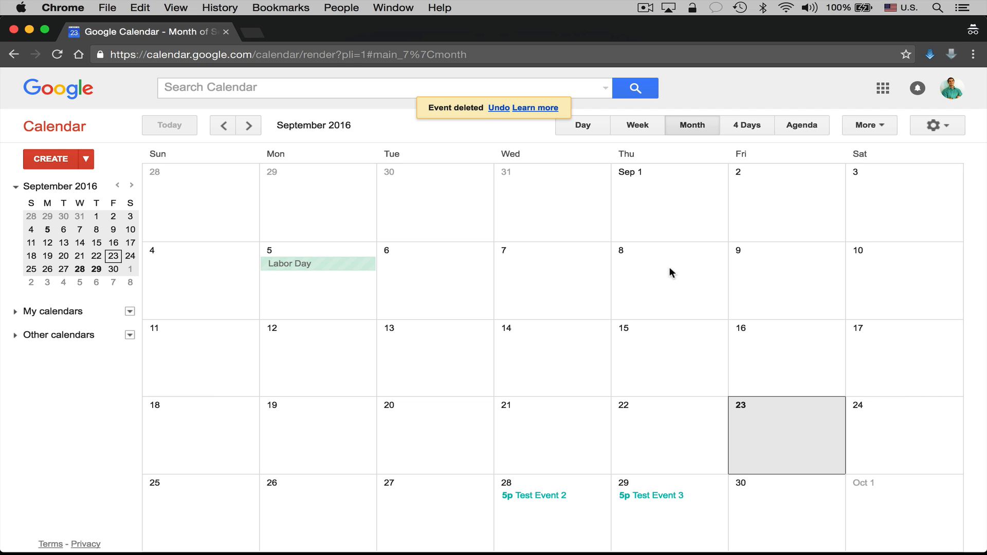
Switch the calendar from month grid to Agenda view
{"action": "left_click", "coordinate": [801, 124]}
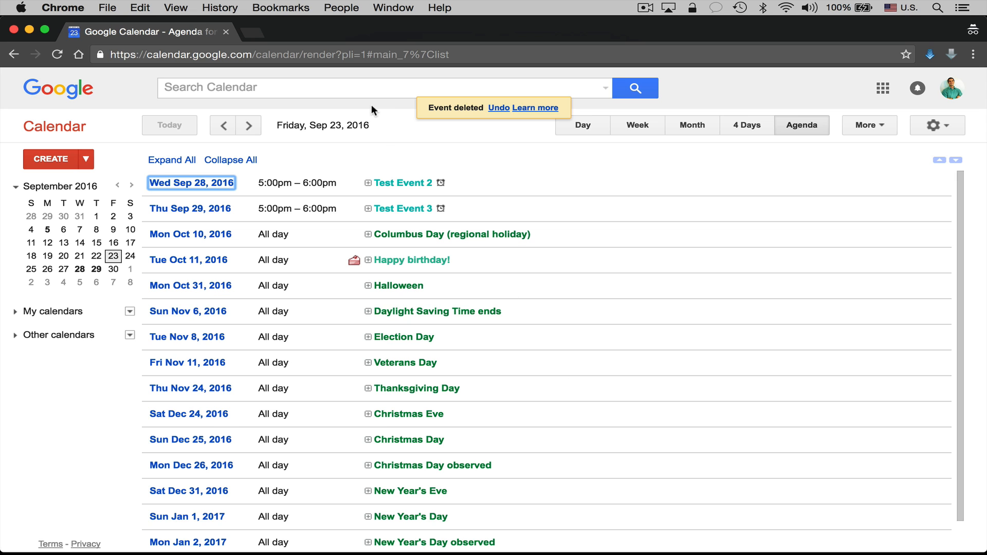
Search the calendar for 'test'
{"action": "type", "text": "test event"}
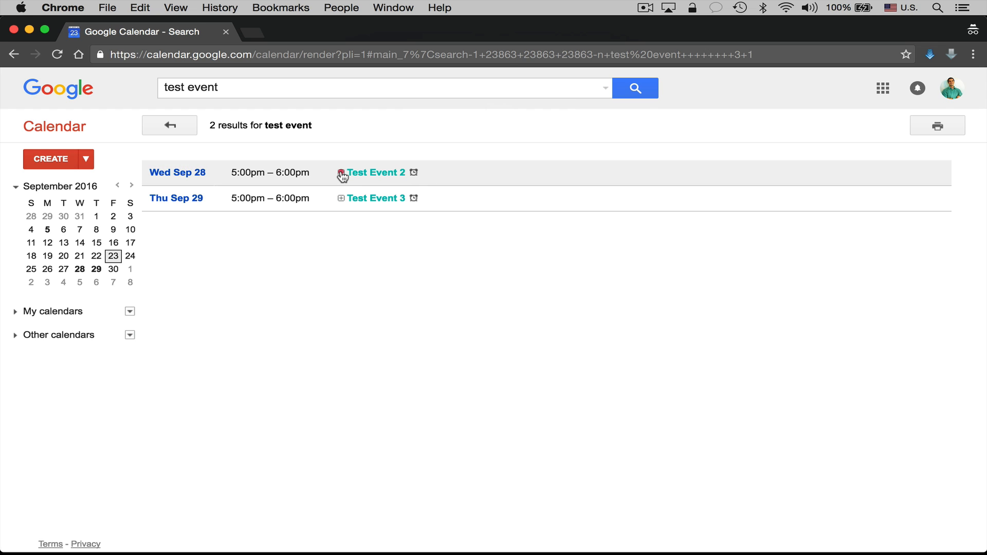
Expand the details of Test Event 2 and Test Event 3 in the search results
{"action": "left_click", "coordinate": [374, 171]}
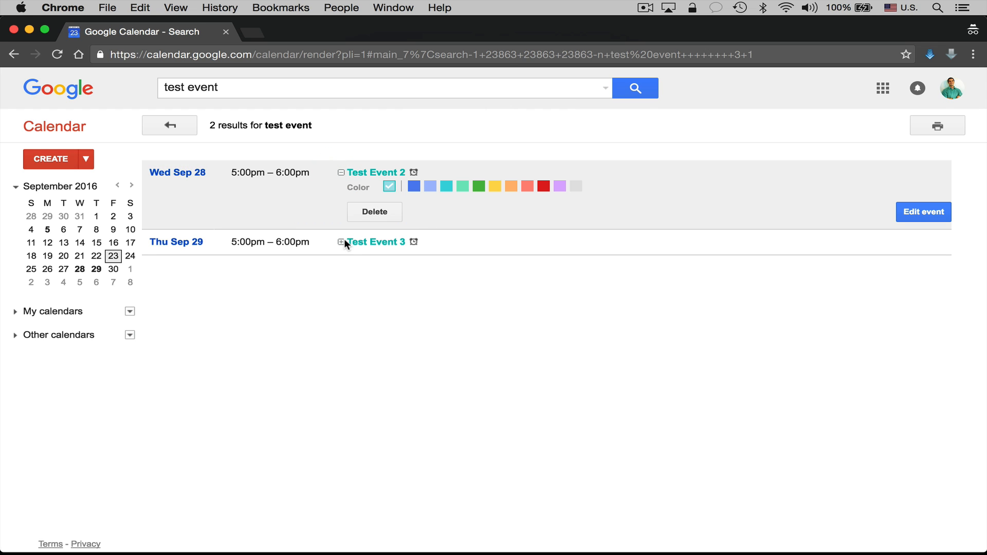
{"action": "left_click", "coordinate": [342, 241]}
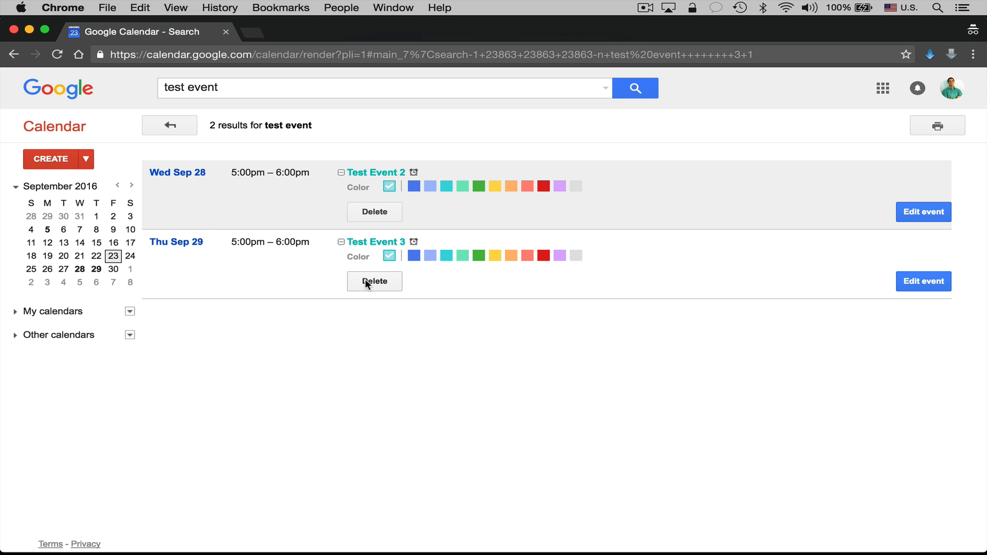